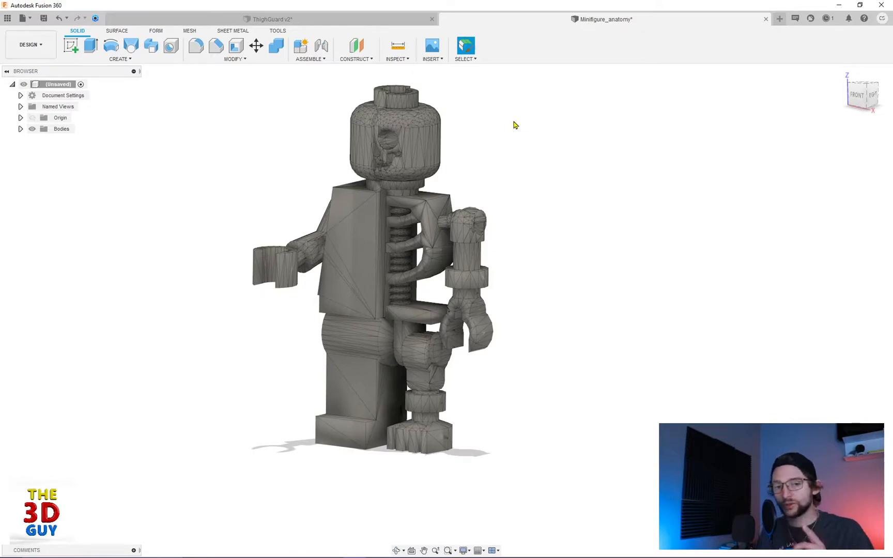
Step: Open the Solid tab's CREATE dropdown to reach Create Mesh Section Sketch
{"action": "left_click", "coordinate": [118, 59]}
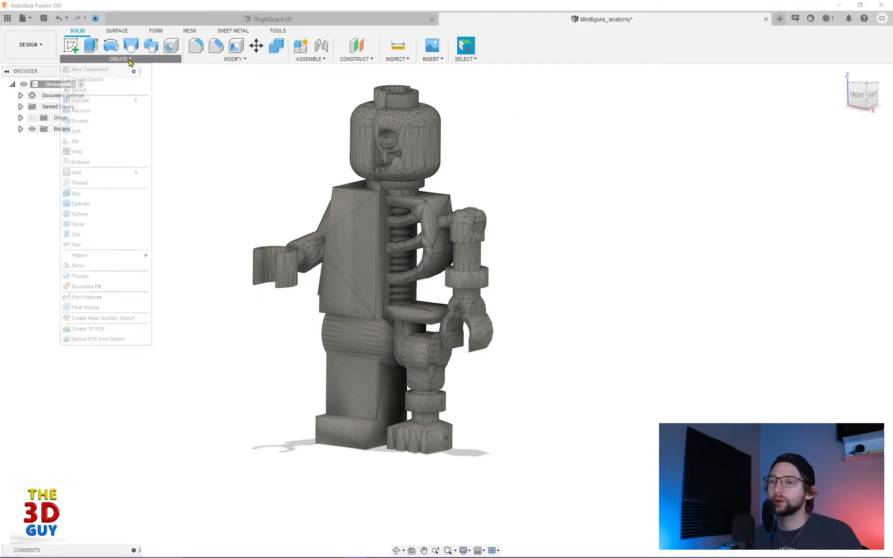
{"action": "mouse_move", "coordinate": [85, 318]}
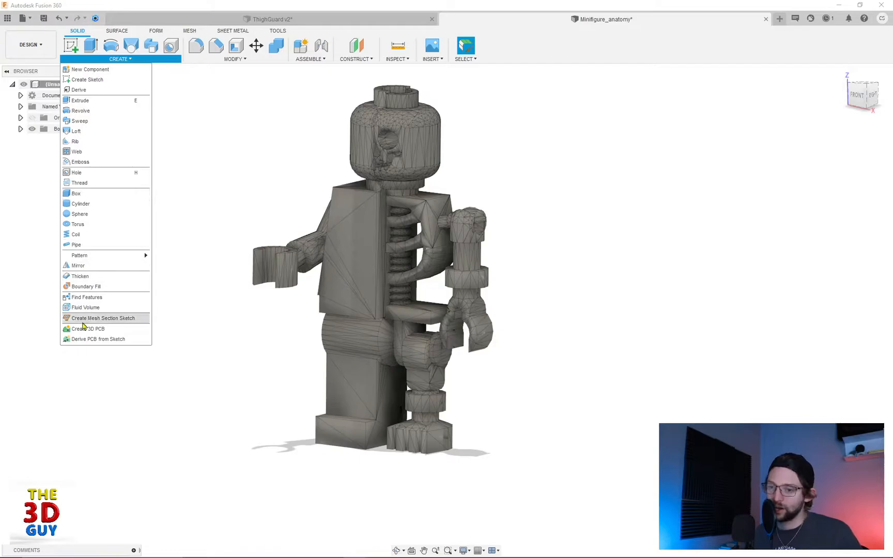
{"action": "mouse_move", "coordinate": [103, 318]}
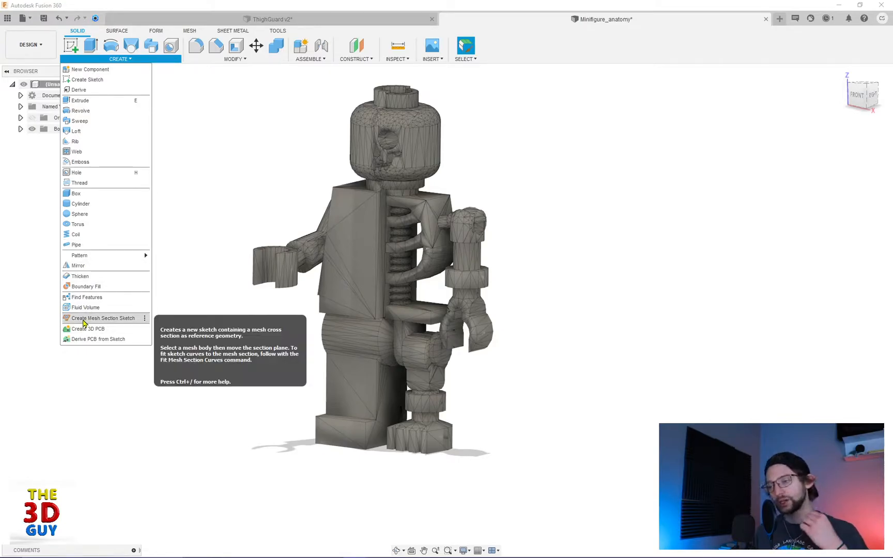
Step: Section the minifigure mesh twice: one sketch at the default plane, one at 2.00 in offset
{"action": "left_click", "coordinate": [103, 317]}
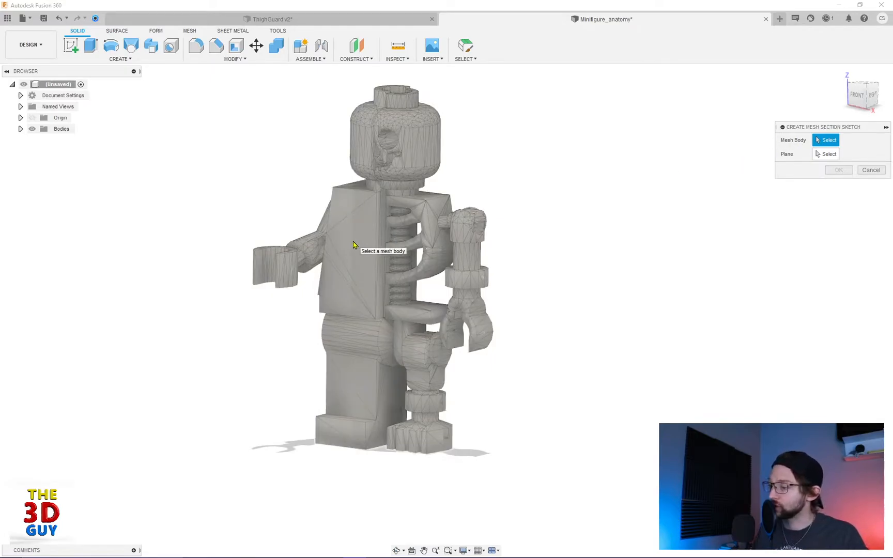
{"action": "left_click", "coordinate": [370, 256]}
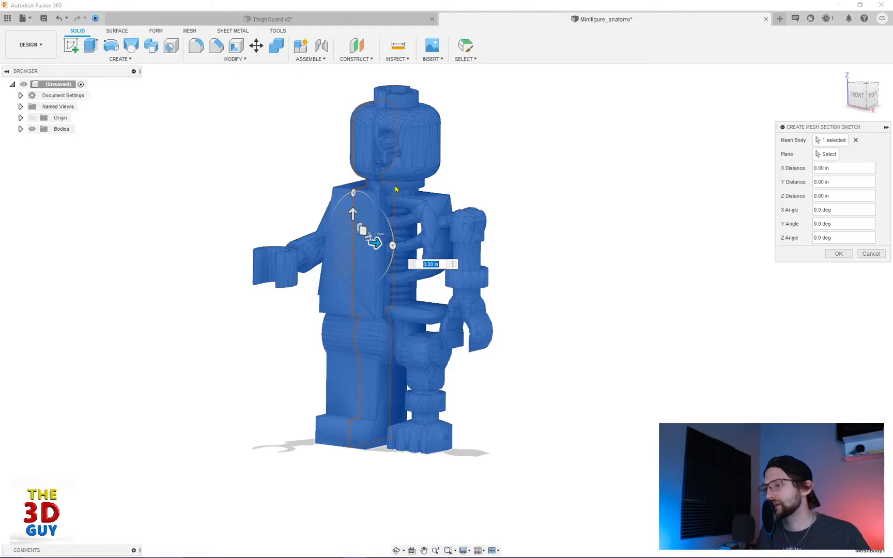
{"action": "mouse_move", "coordinate": [354, 254]}
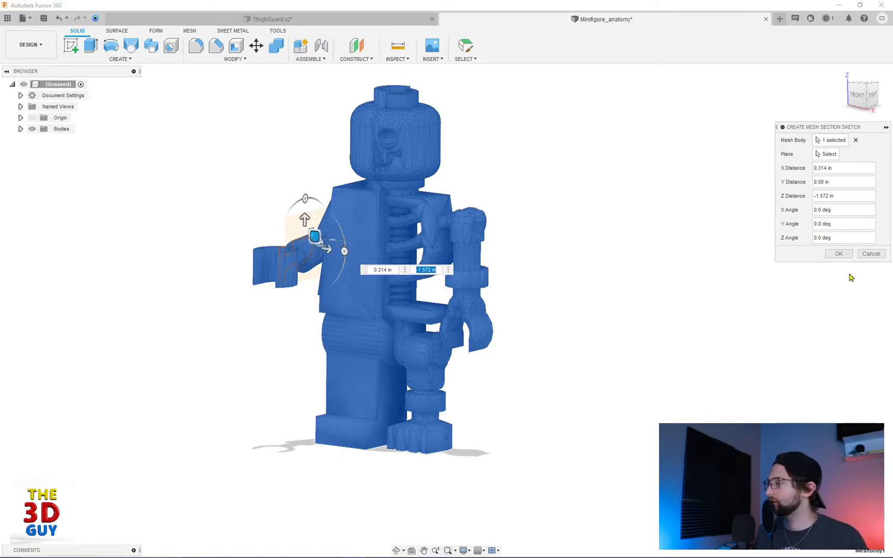
{"action": "left_click", "coordinate": [837, 253]}
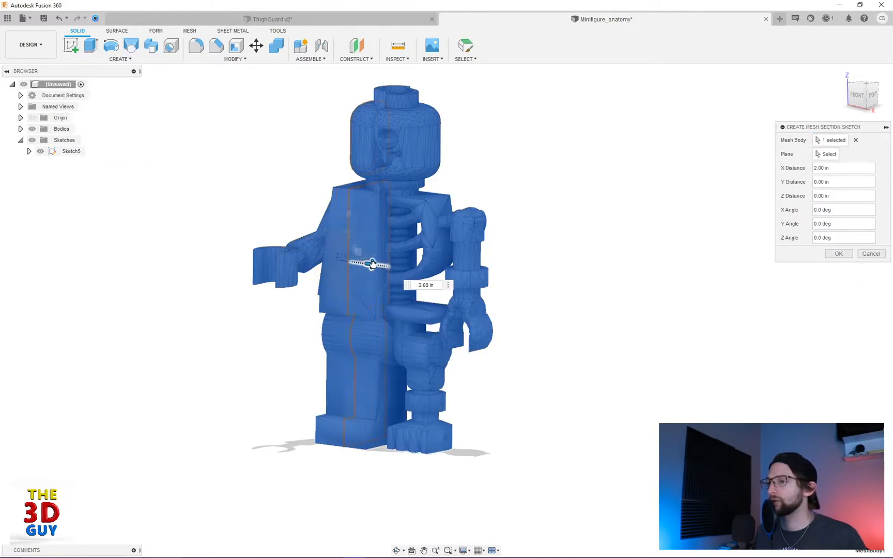
{"action": "left_click", "coordinate": [837, 253]}
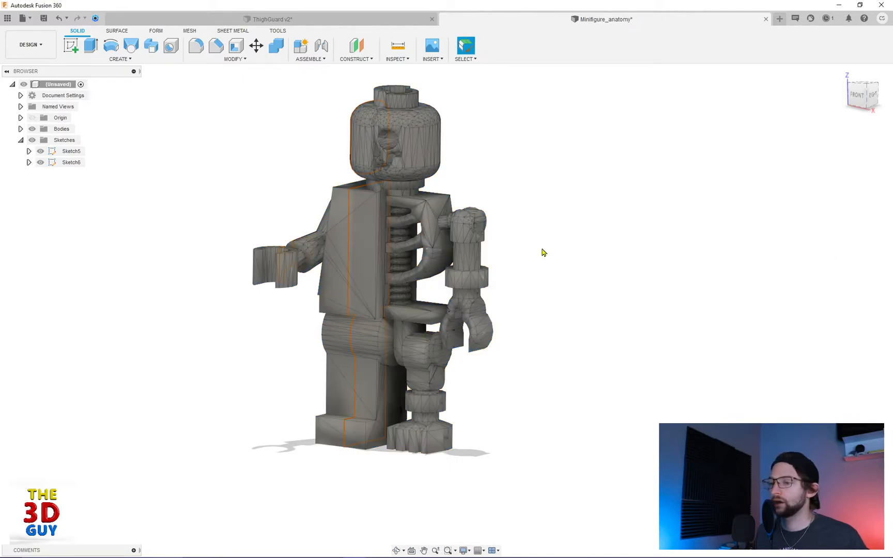
Step: Add mesh section sketches Sketch7 at 3.00 in and Sketch8 at 13.00 in offset
{"action": "left_click", "coordinate": [119, 58]}
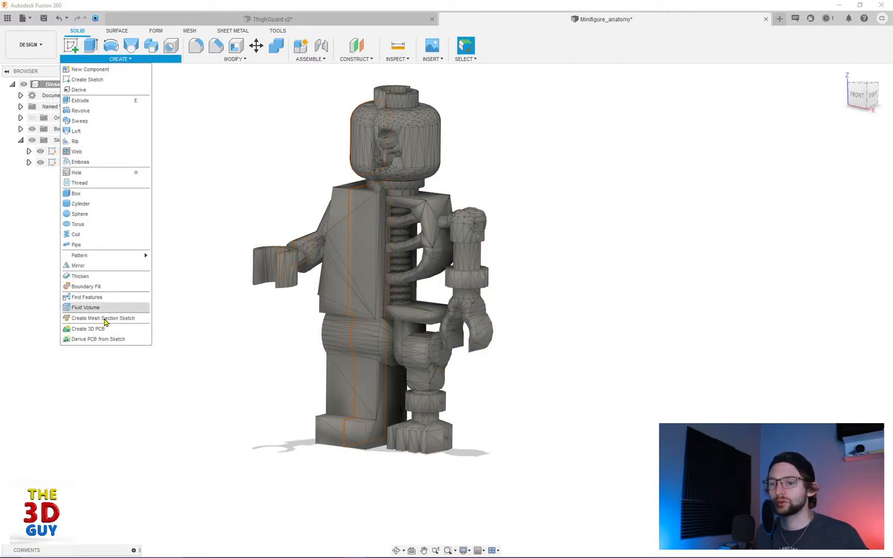
{"action": "left_click", "coordinate": [102, 317]}
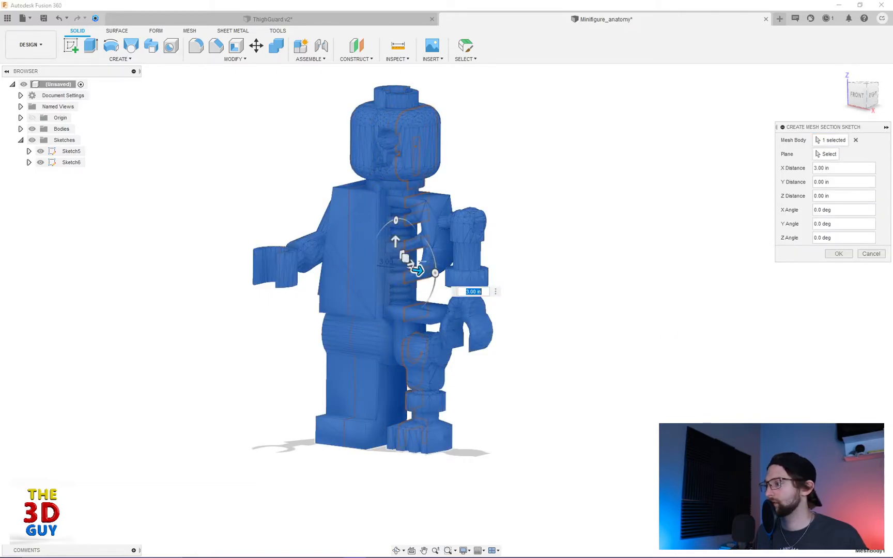
{"action": "left_click", "coordinate": [119, 60]}
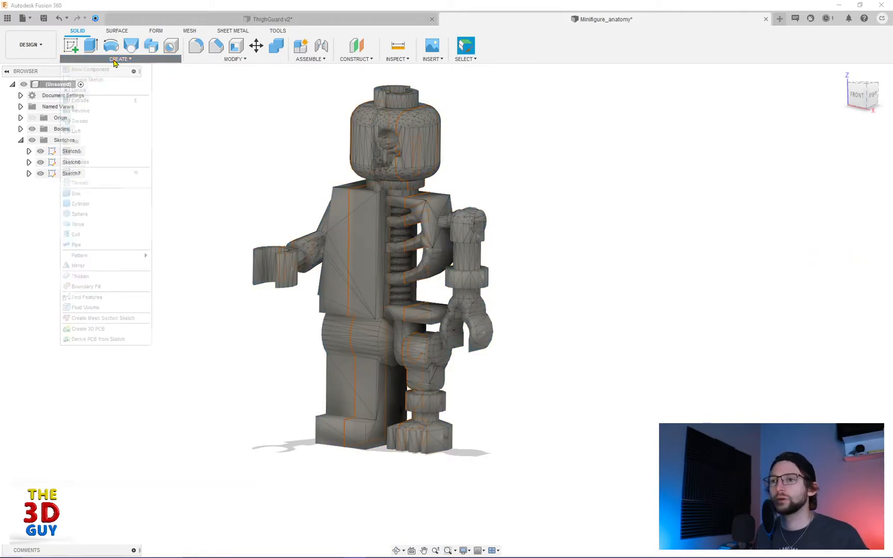
{"action": "left_click", "coordinate": [102, 318]}
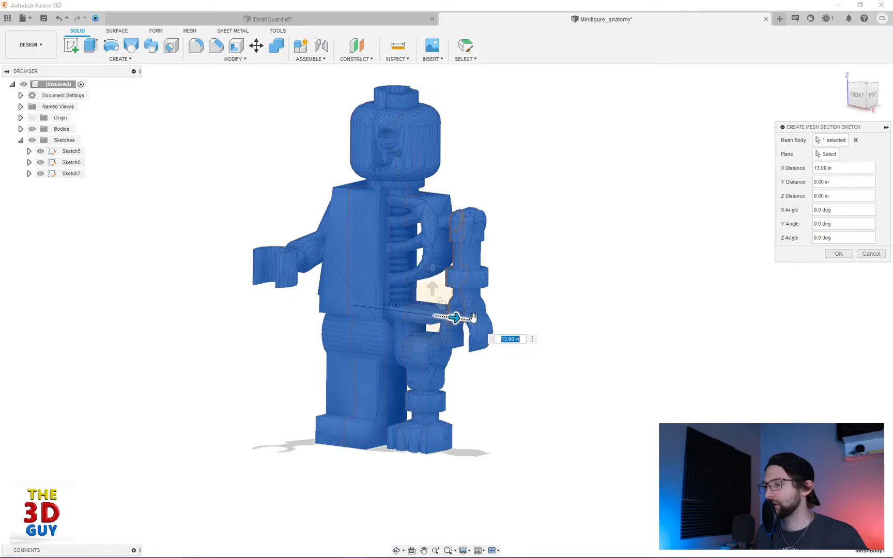
{"action": "left_click", "coordinate": [838, 254]}
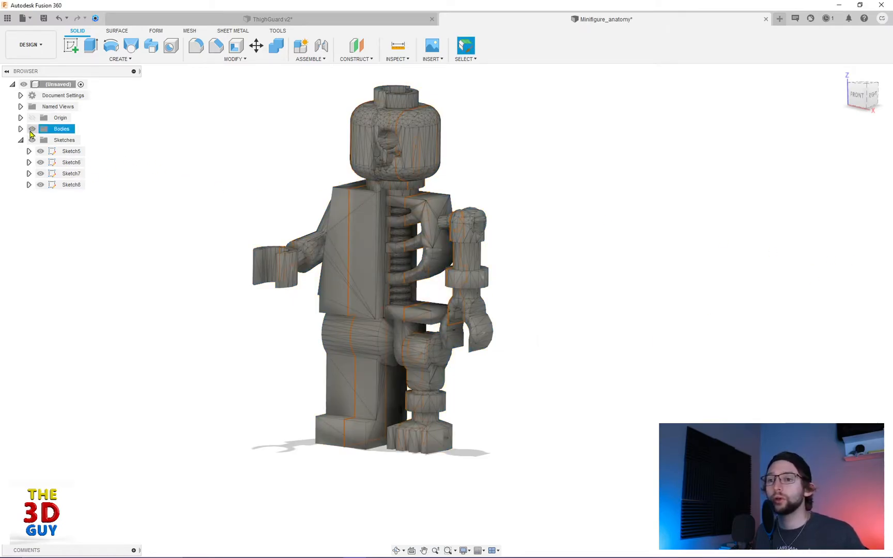
Step: Hide the minifigure mesh using the eye icon beside Bodies in the Browser
{"action": "left_click", "coordinate": [32, 128]}
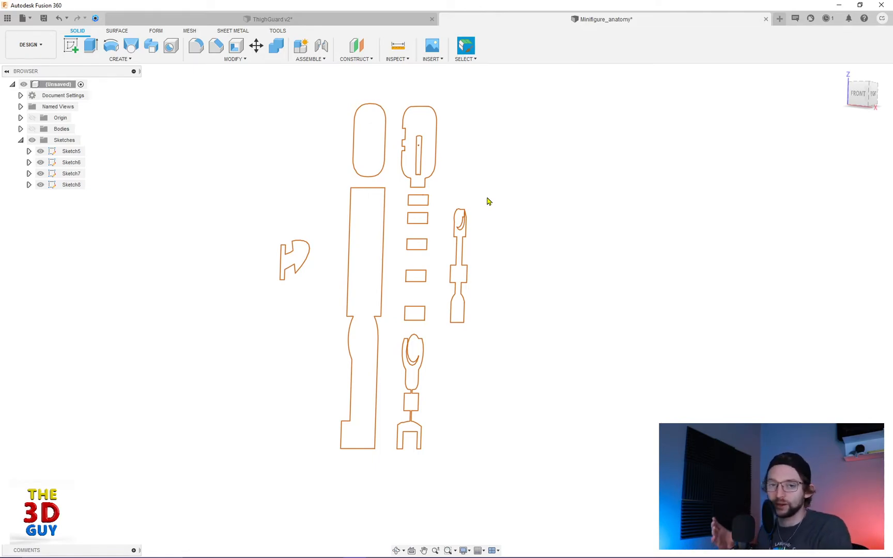
{"action": "mouse_move", "coordinate": [497, 165]}
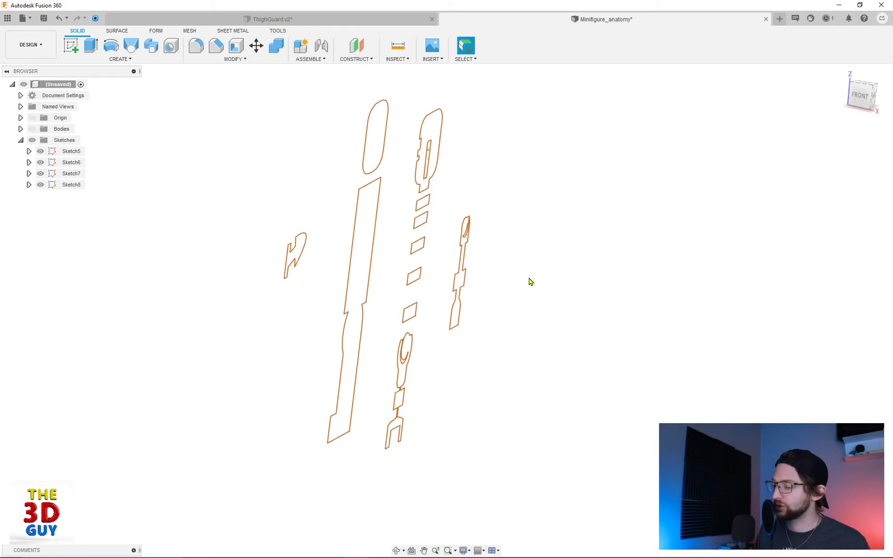
{"action": "mouse_move", "coordinate": [452, 229]}
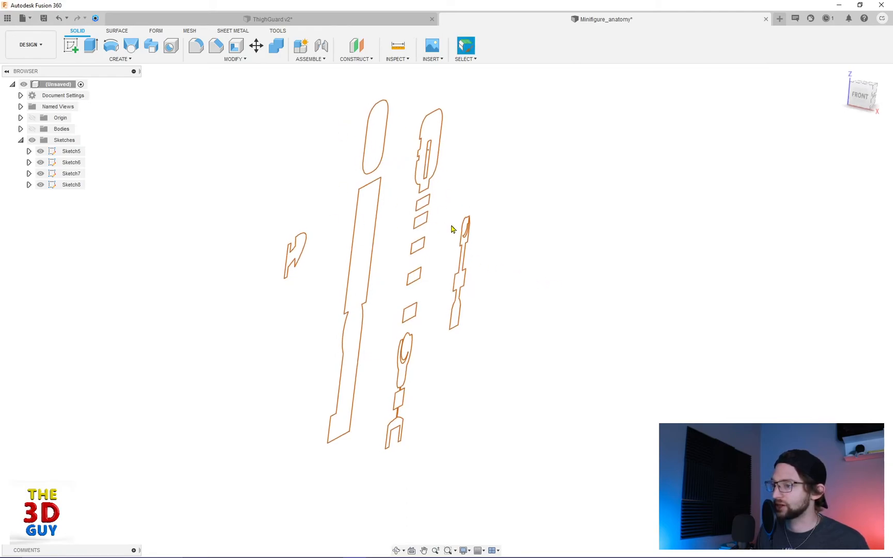